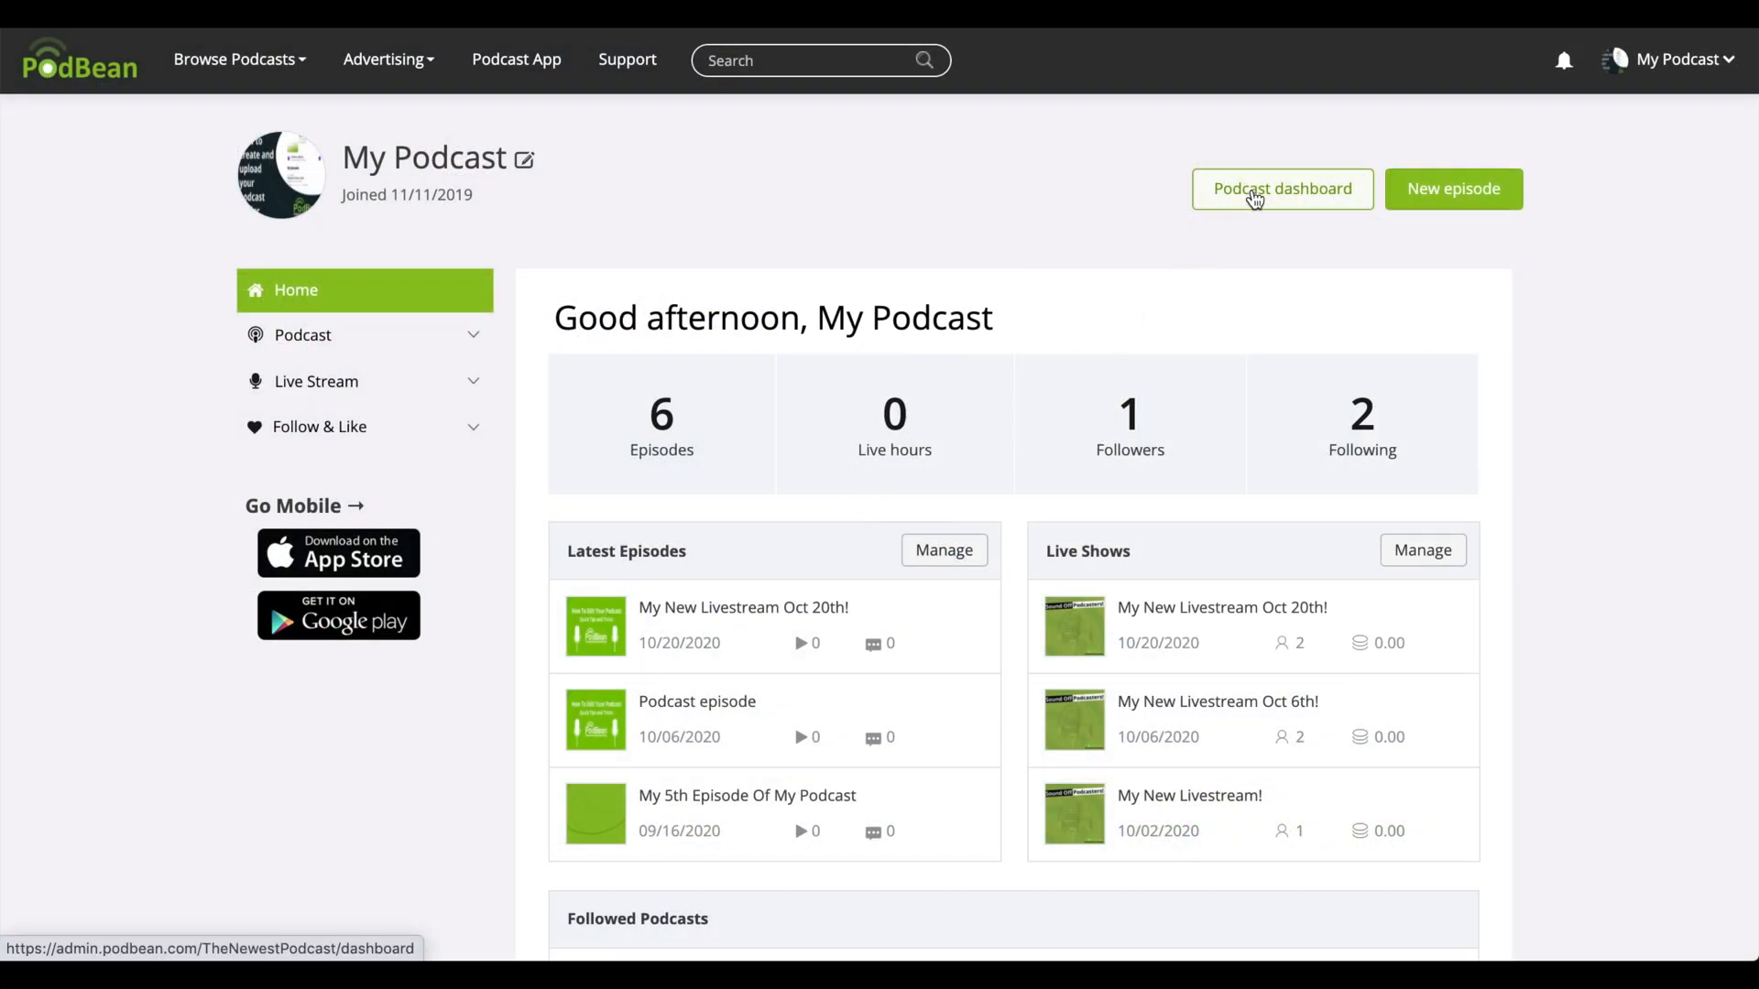
# Step: Open the Podcast dashboard from the Podbean account home page
pyautogui.click(1280, 189)
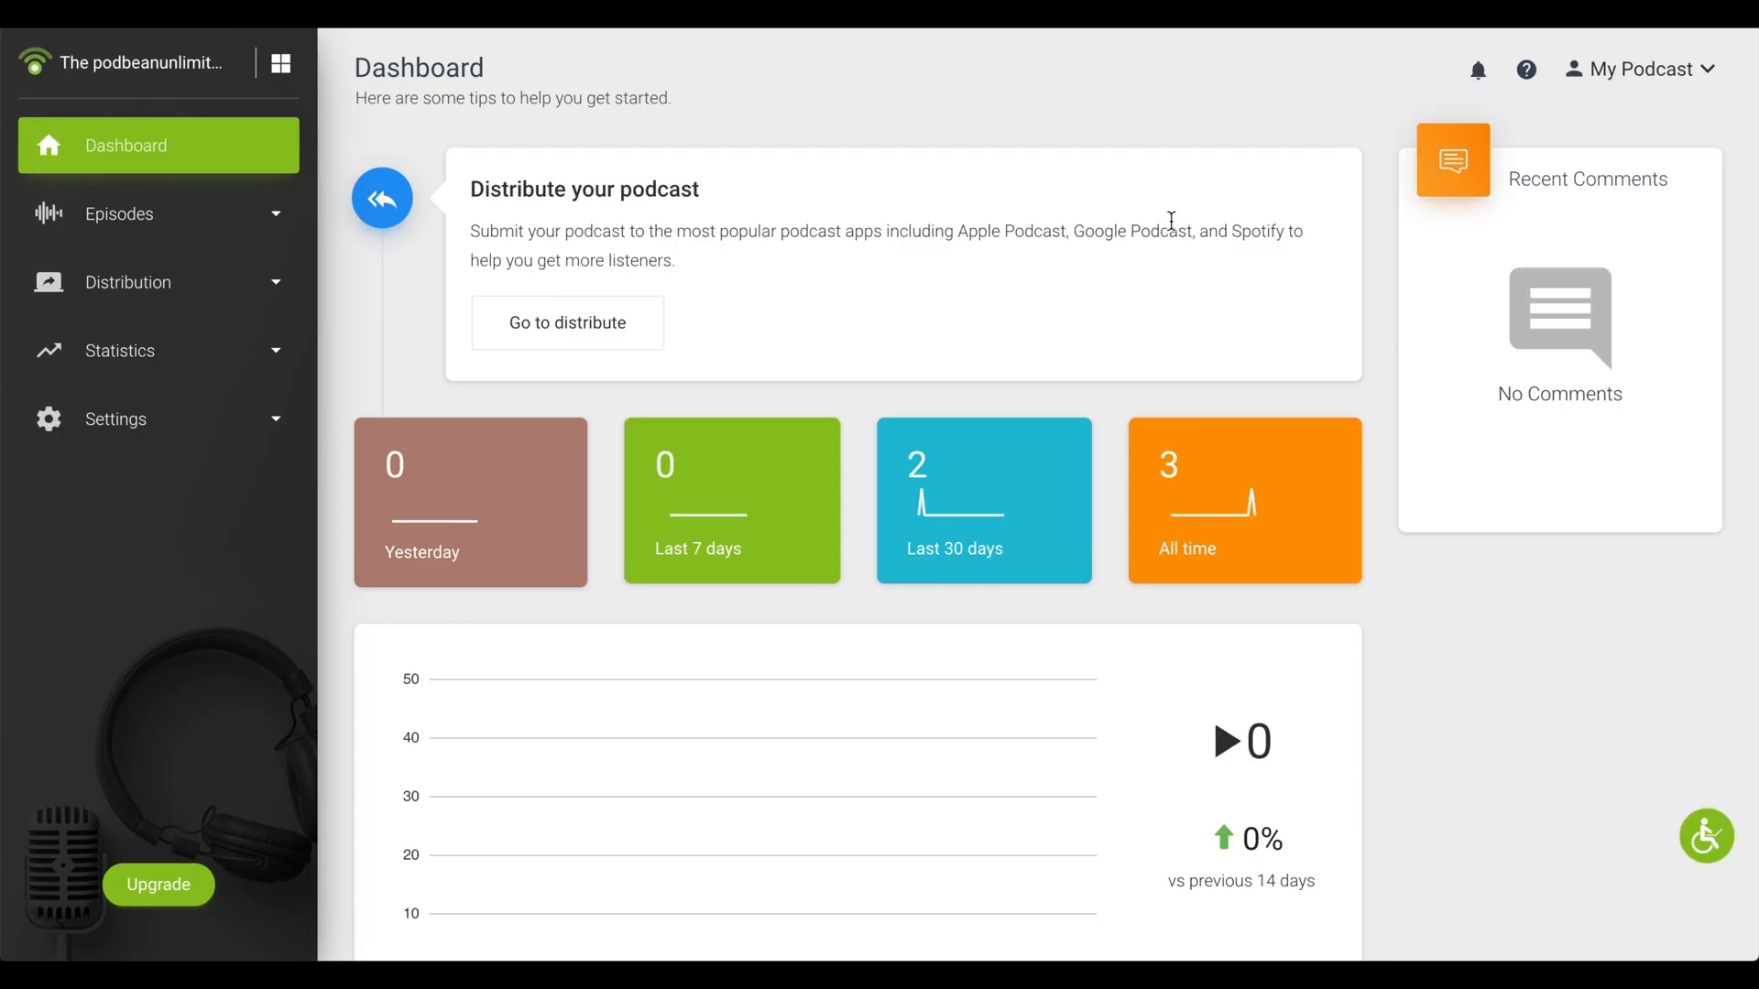
# Step: Go to Distribution > Social Share in the sidebar
pyautogui.click(130, 282)
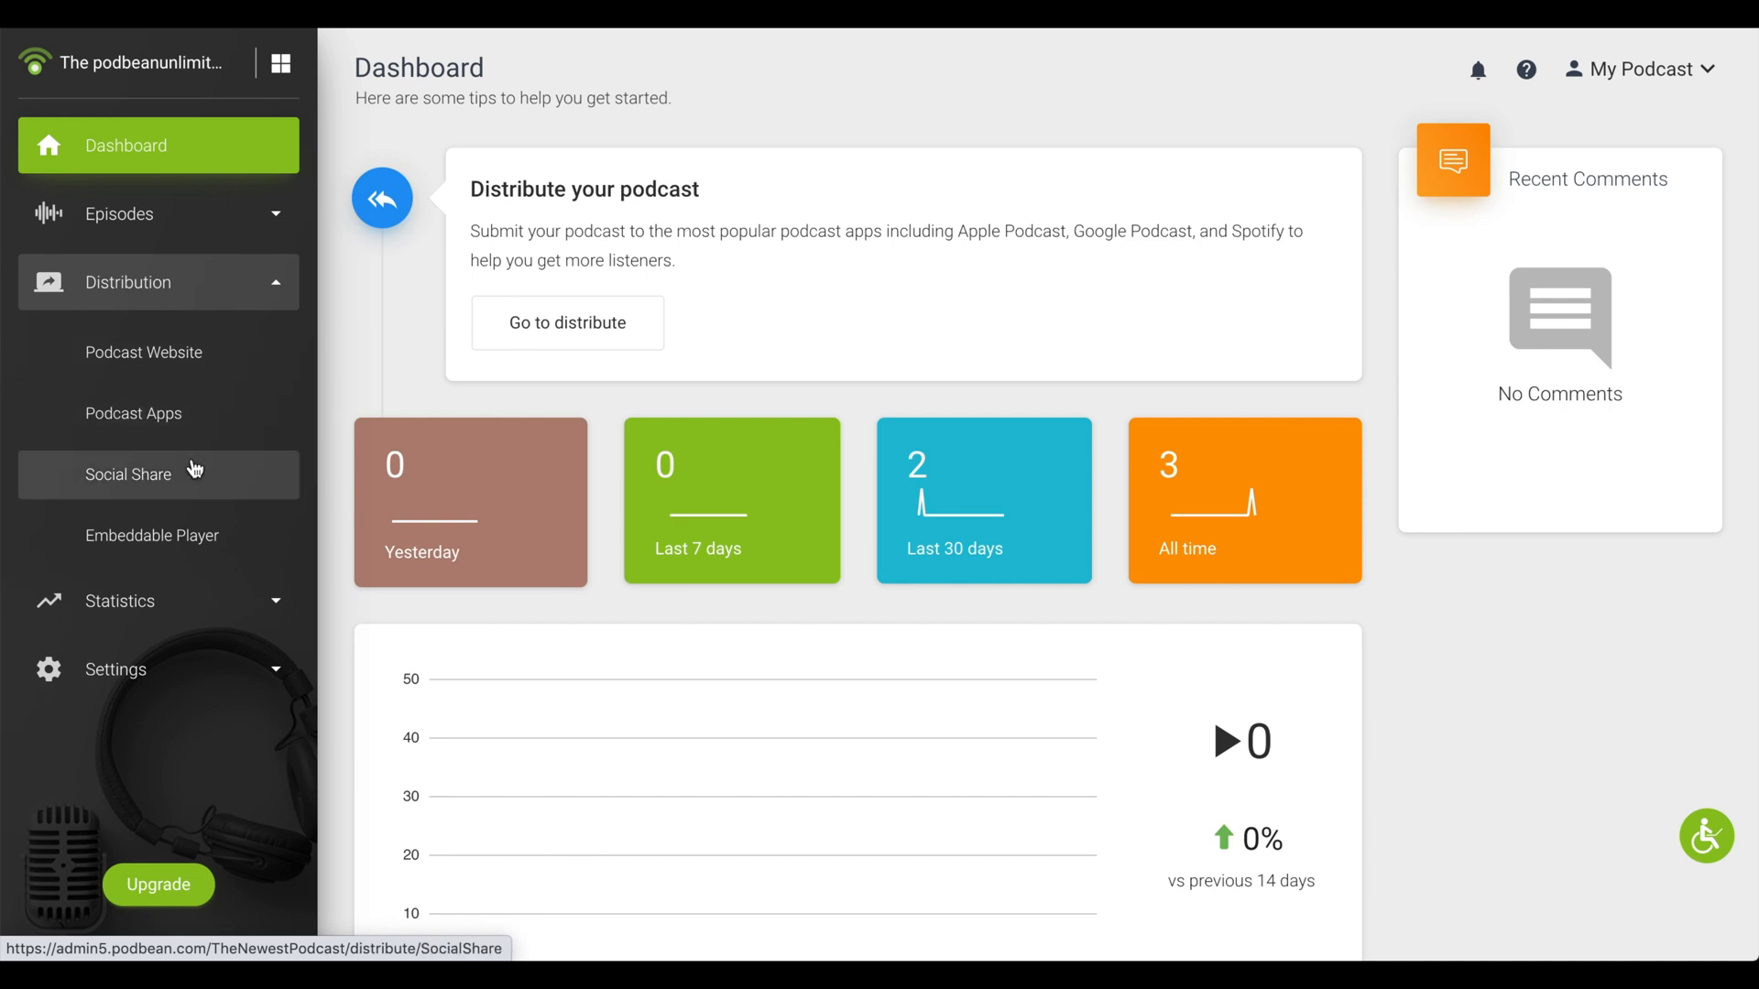
pyautogui.click(128, 474)
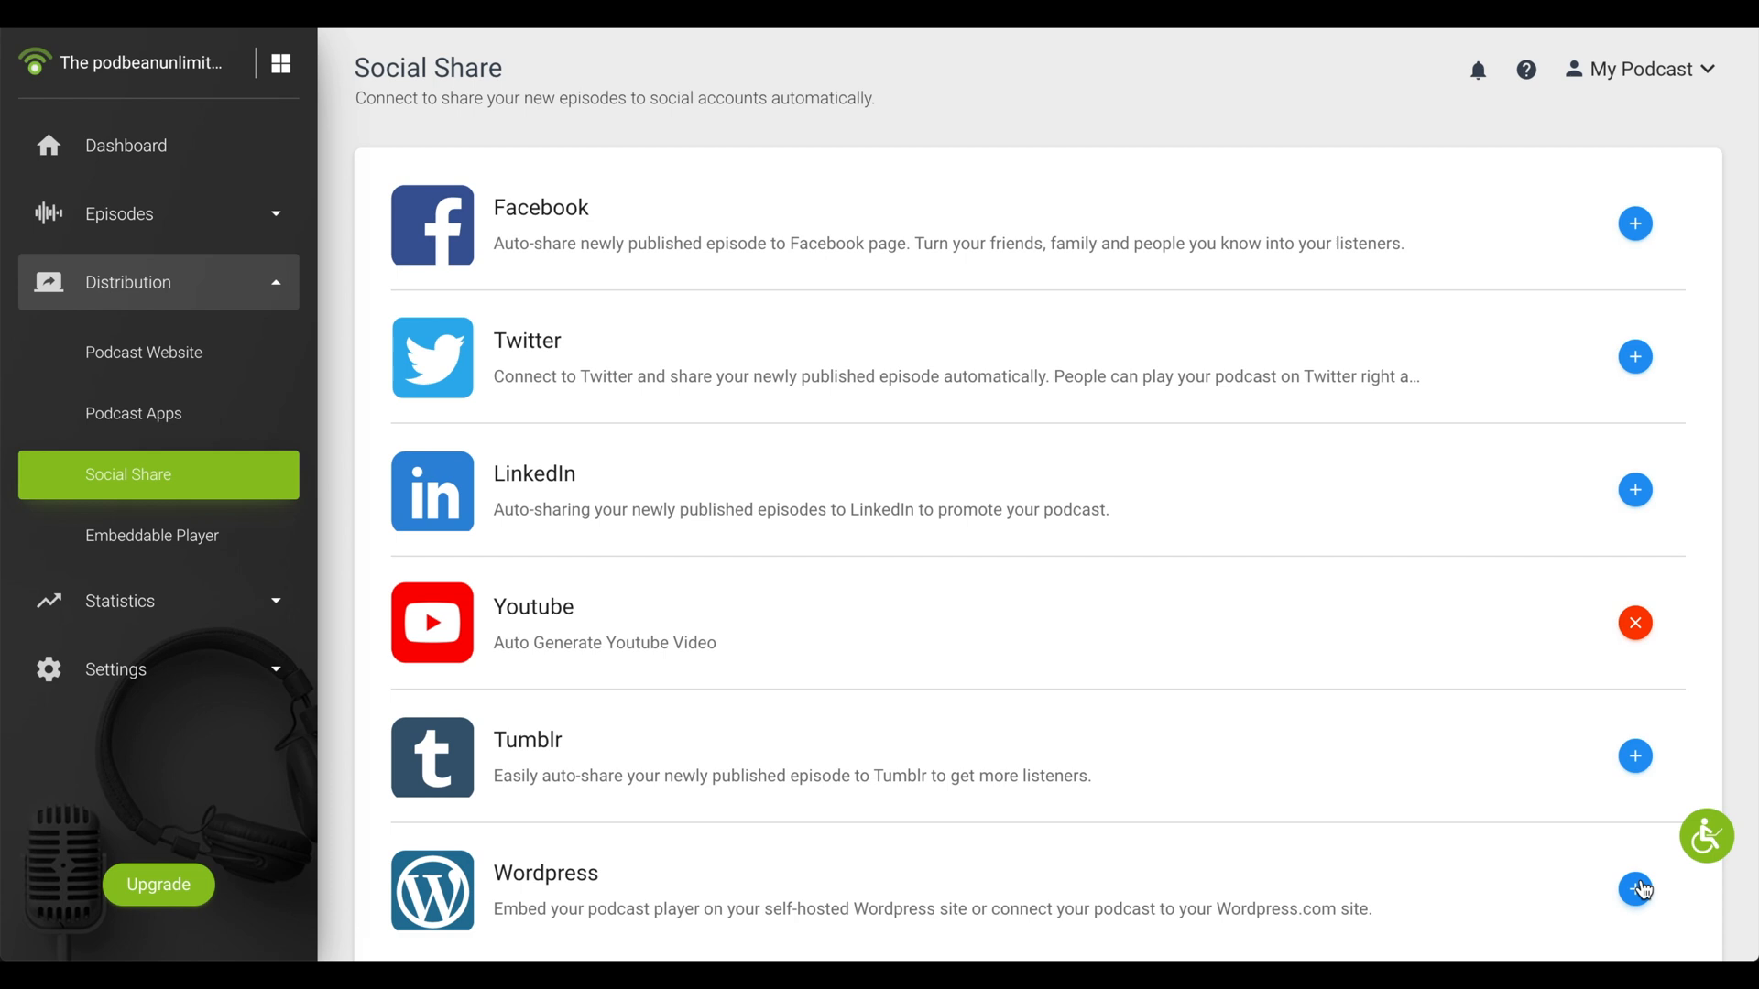
# Step: Start a WordPress connection from the Social Share list
pyautogui.click(1635, 889)
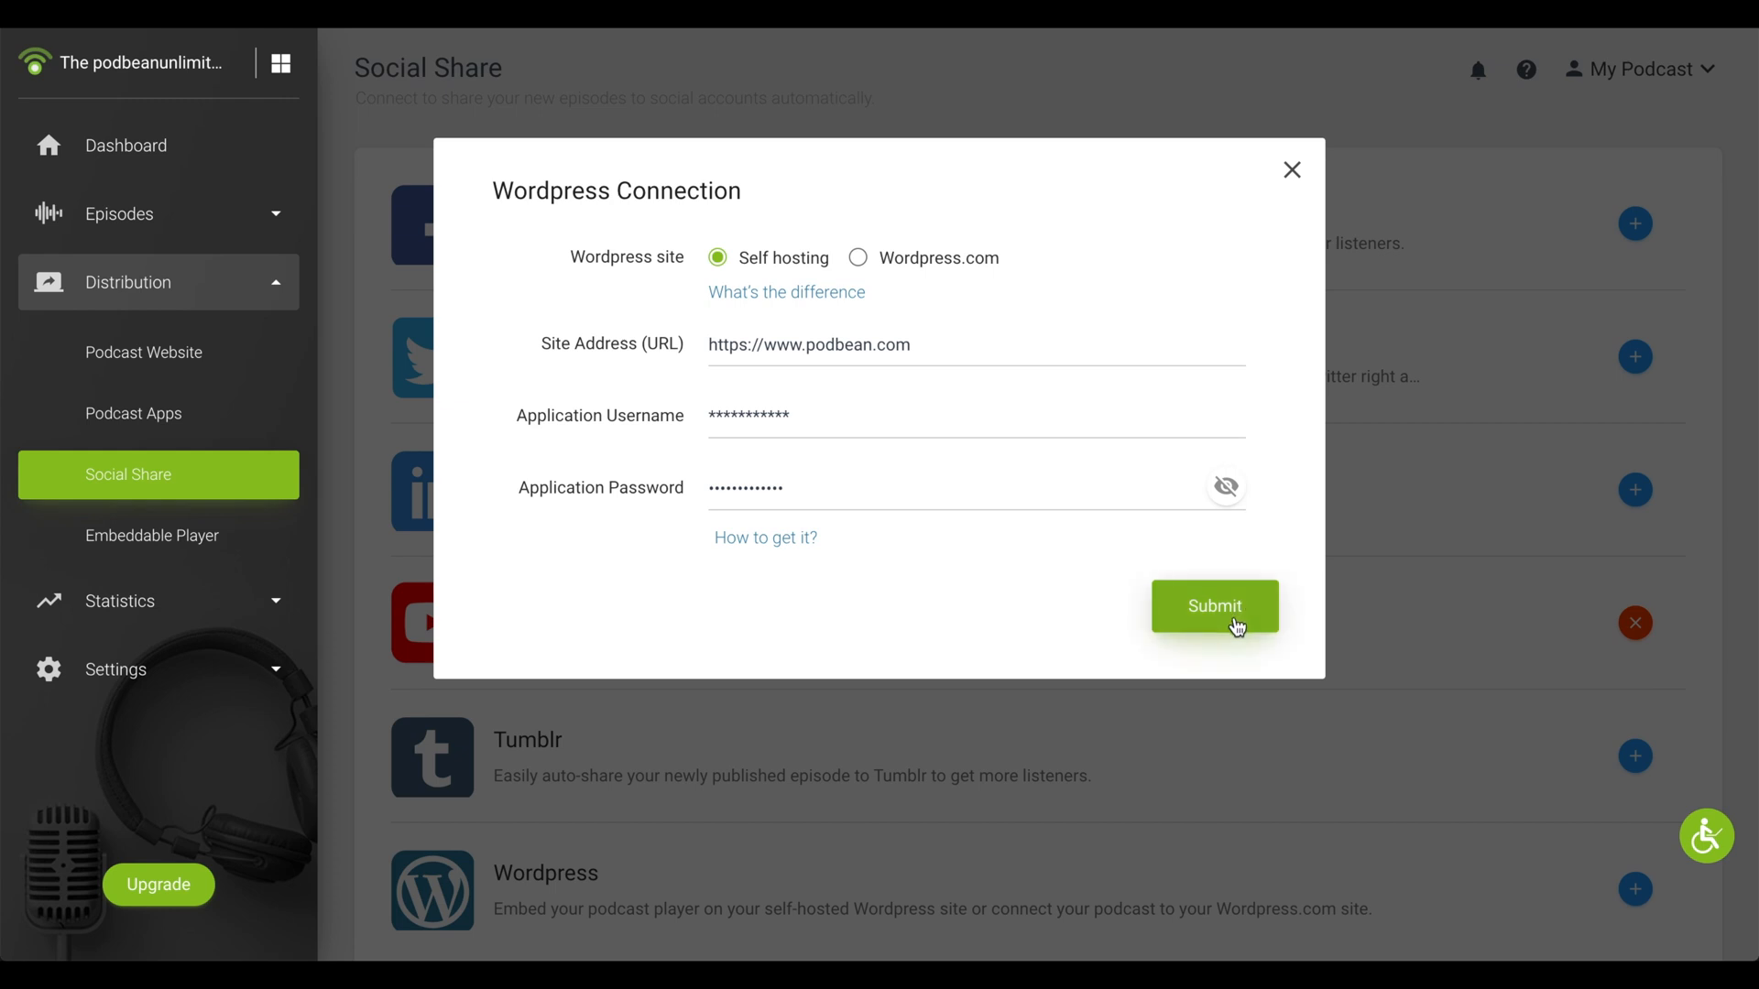
# Step: Switch to WordPress.com, connect, and approve Podbean's access in the authorization window
pyautogui.click(857, 258)
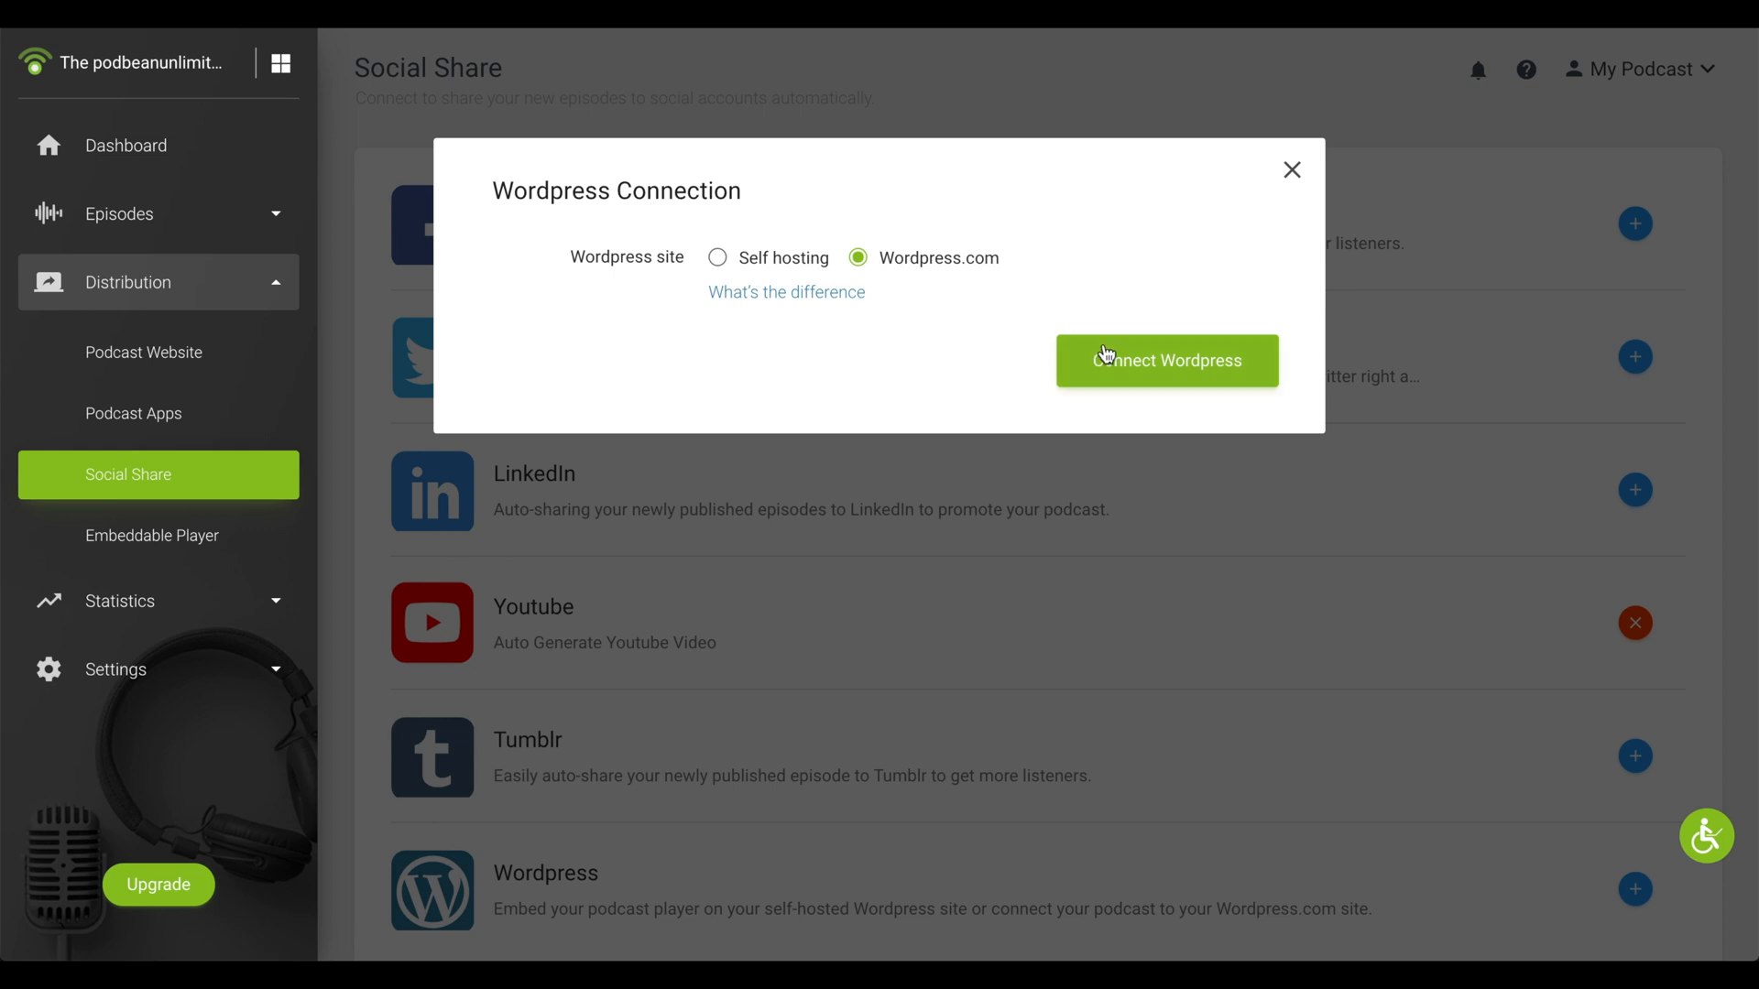
pyautogui.click(1165, 360)
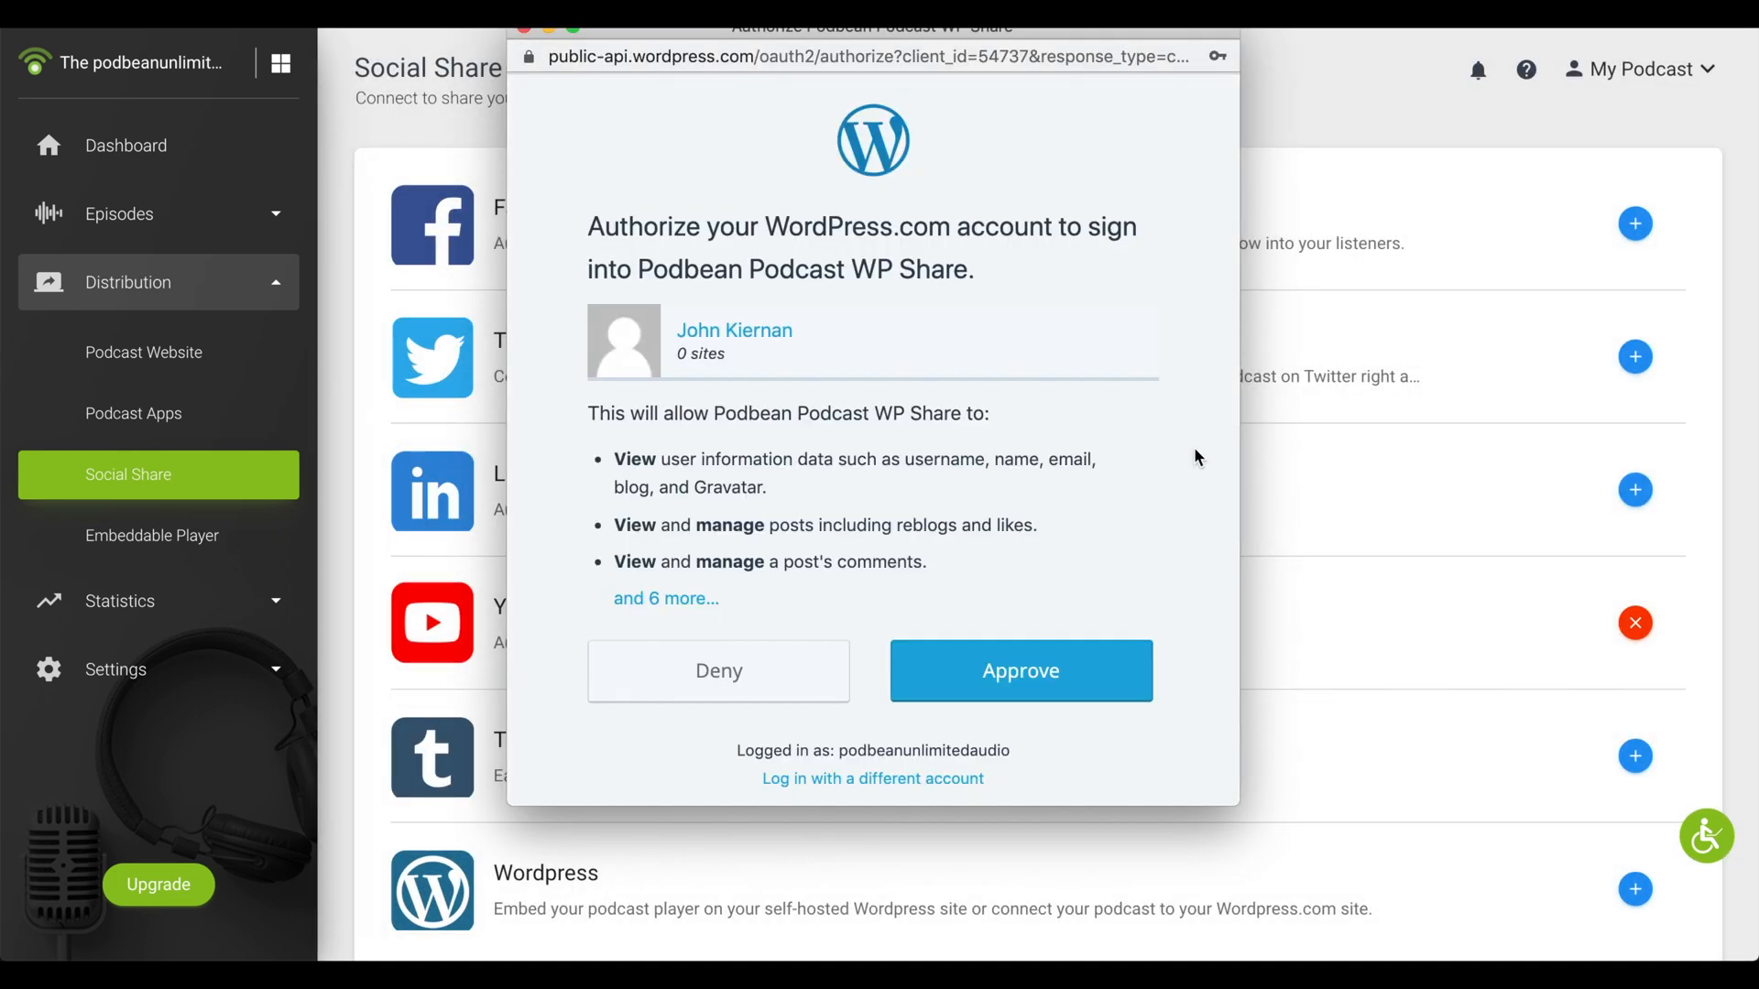
pyautogui.moveTo(1128, 625)
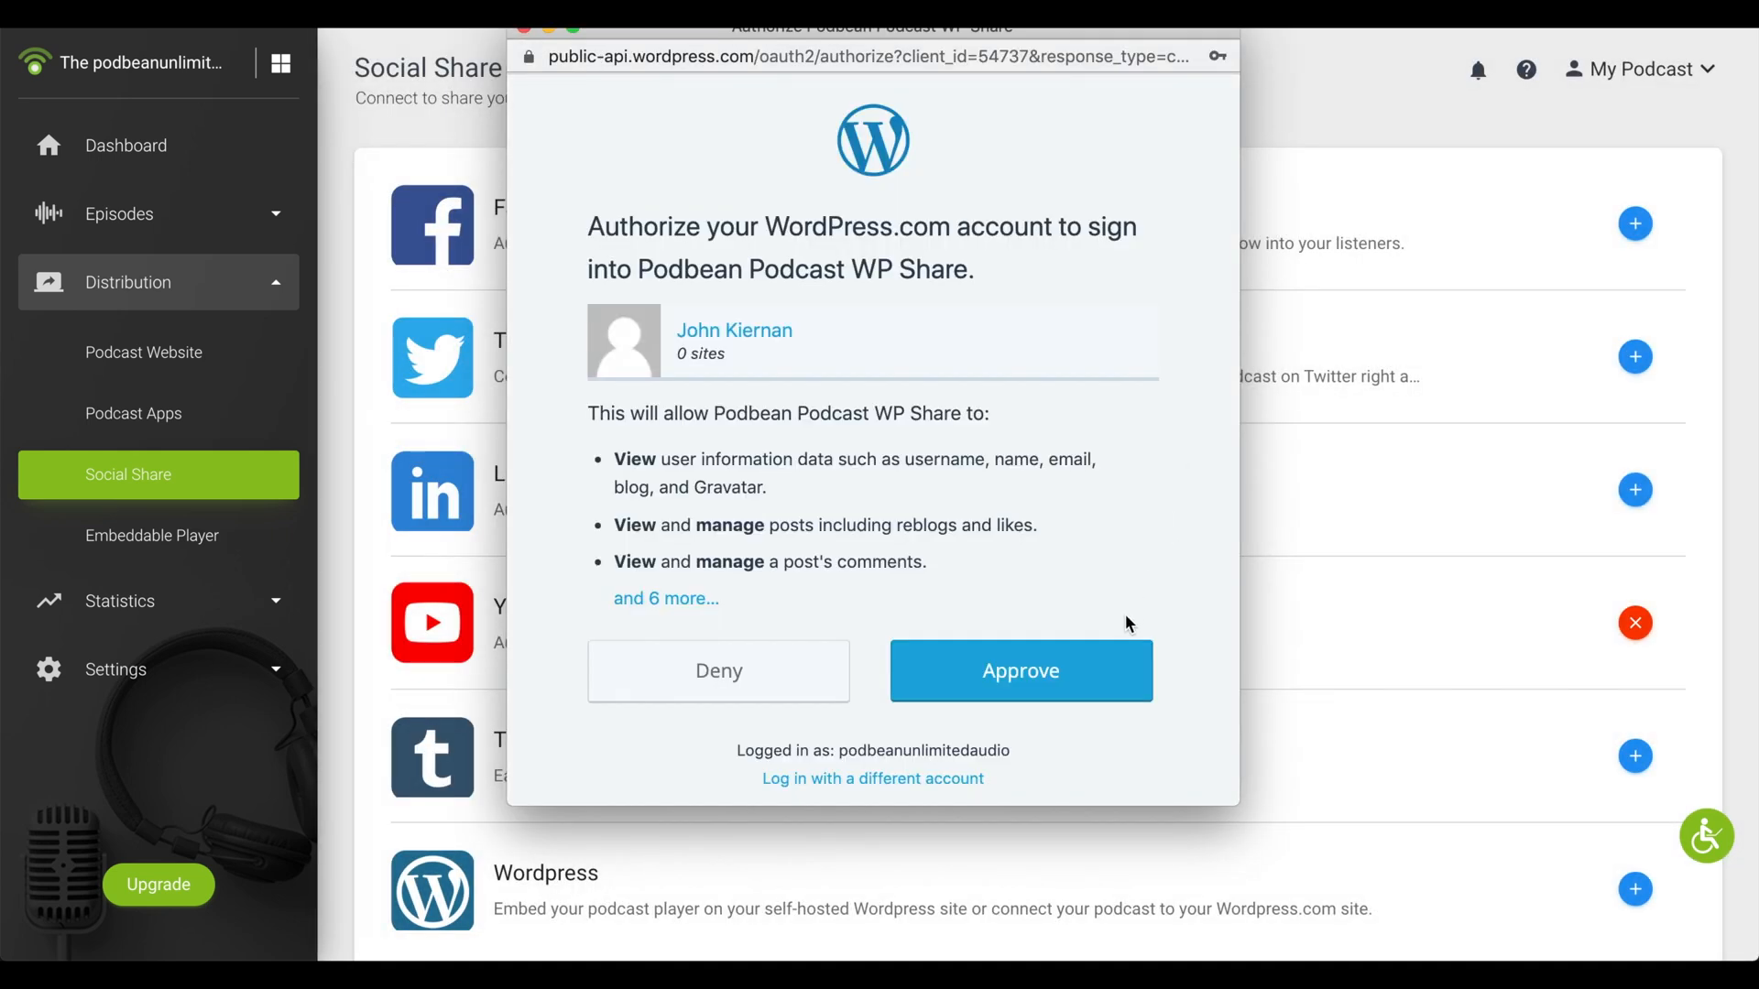
pyautogui.click(1019, 670)
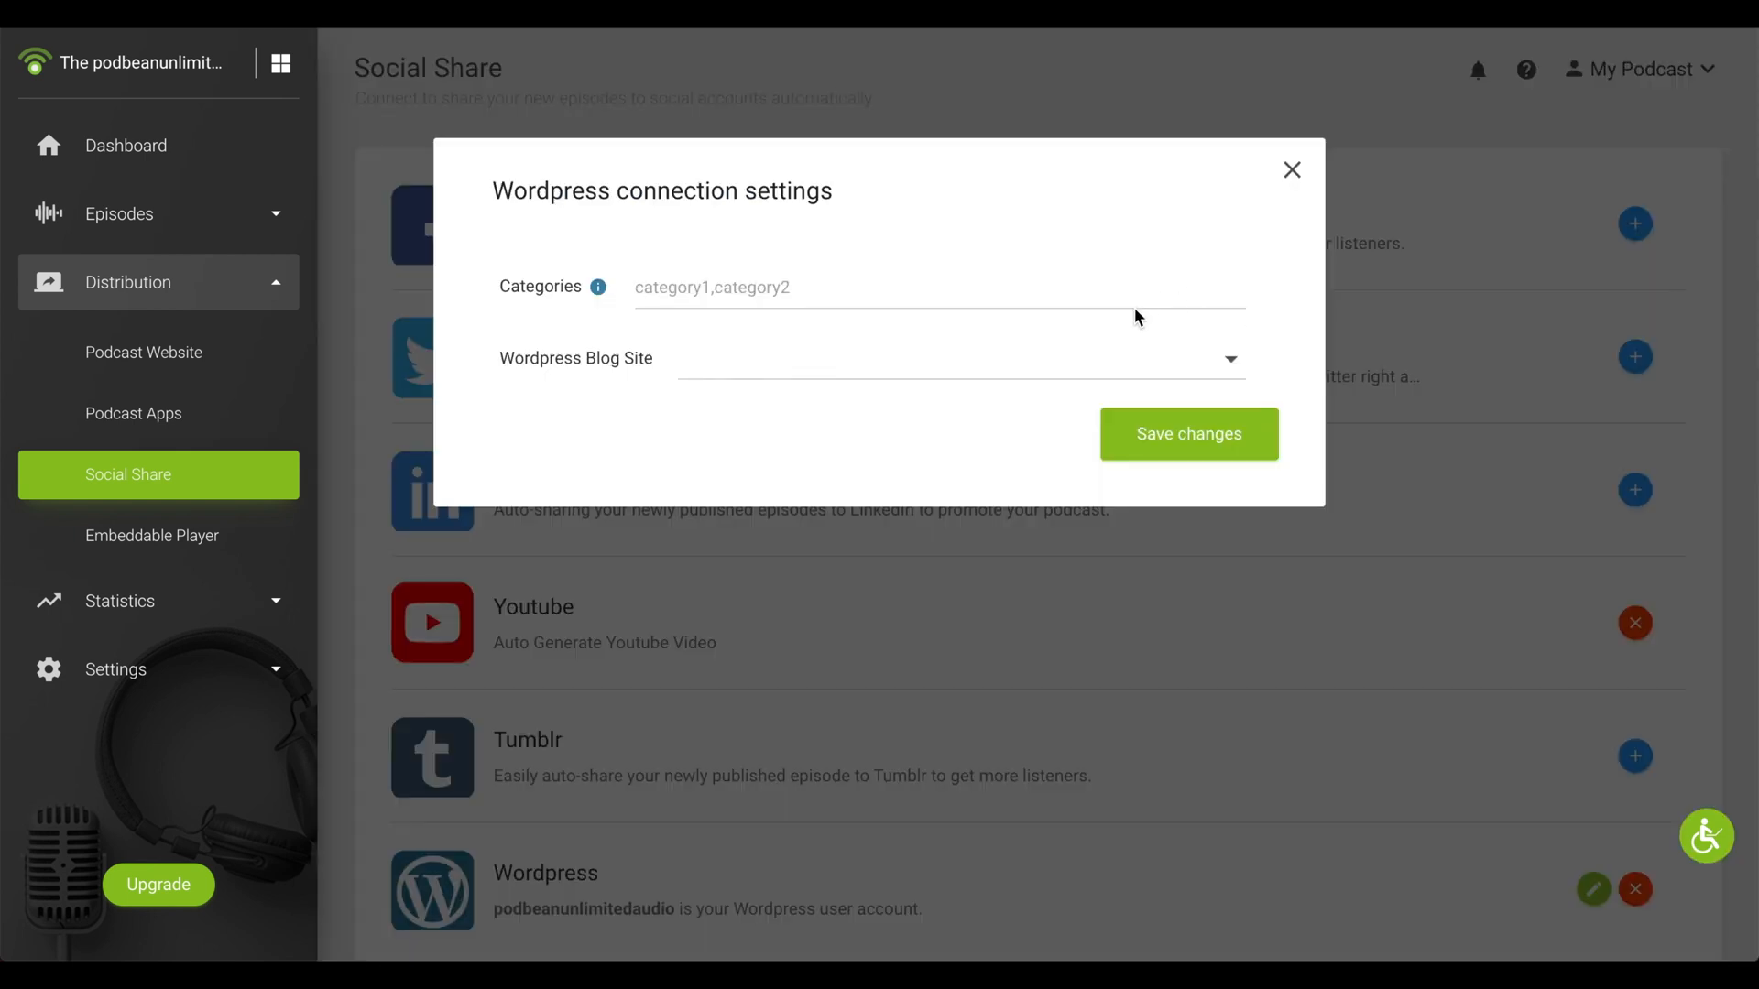